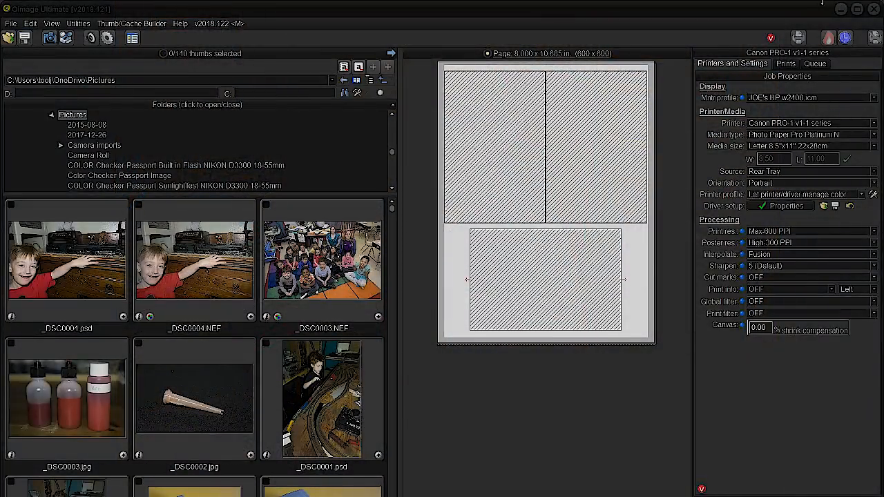
{"action": "mouse_move", "coordinate": [528, 28]}
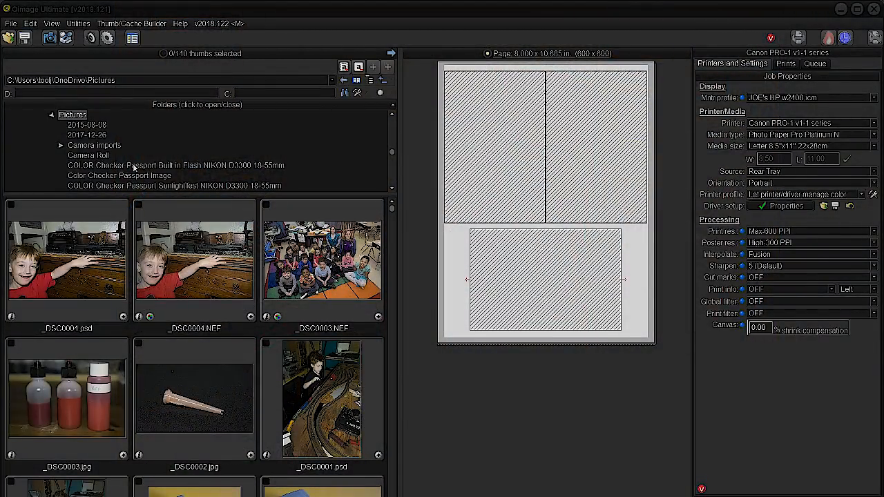
Step: Open the Downloaded Images folder and add tropical-sunset-1636655.jpg to the print page
{"action": "scroll", "scroll_direction": "down", "scroll_amount": 3}
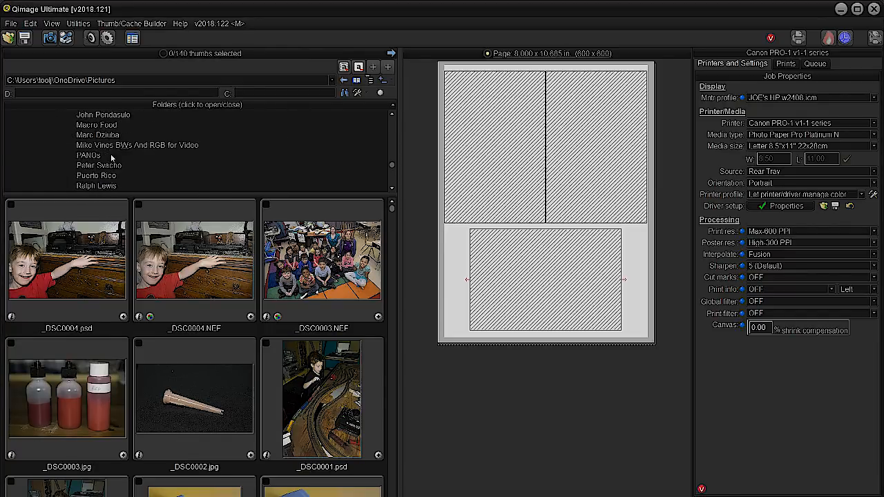
{"action": "left_click", "coordinate": [109, 135]}
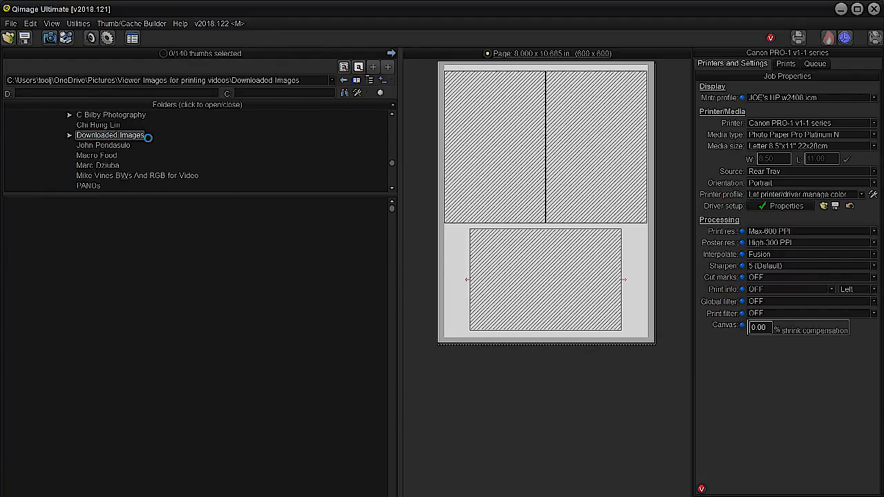
{"action": "left_click", "coordinate": [109, 135]}
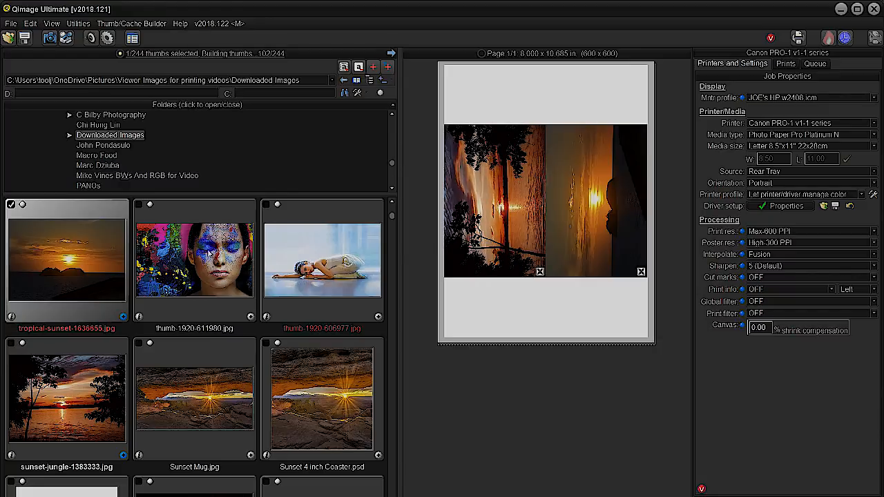
Step: Add the painted-face photo thumb-1920-511980.jpg to the print page
{"action": "left_click", "coordinate": [139, 204]}
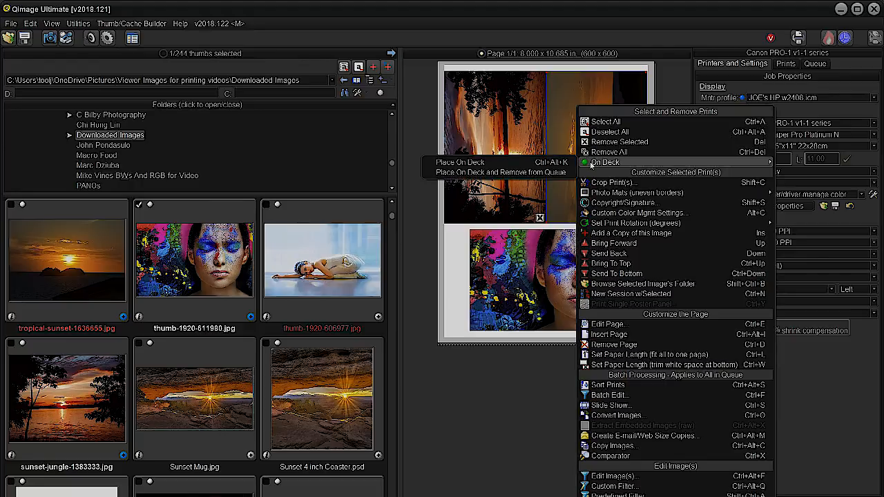
{"action": "mouse_move", "coordinate": [607, 152]}
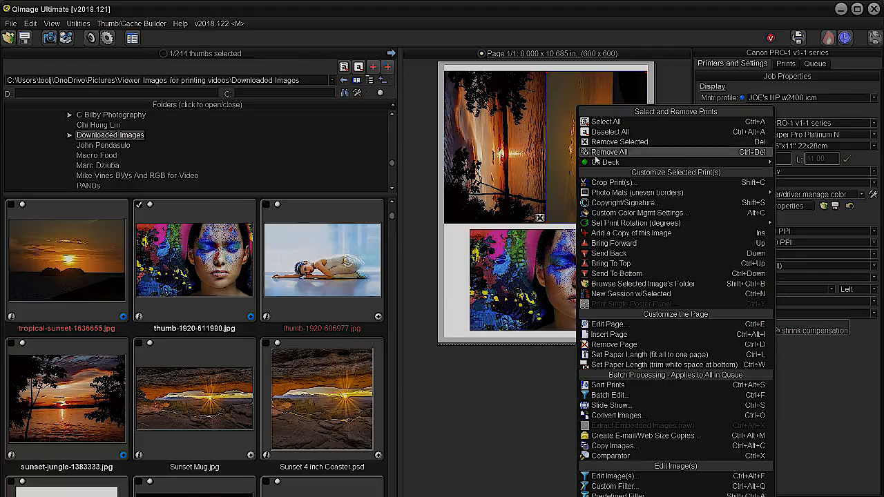
{"action": "mouse_move", "coordinate": [608, 161]}
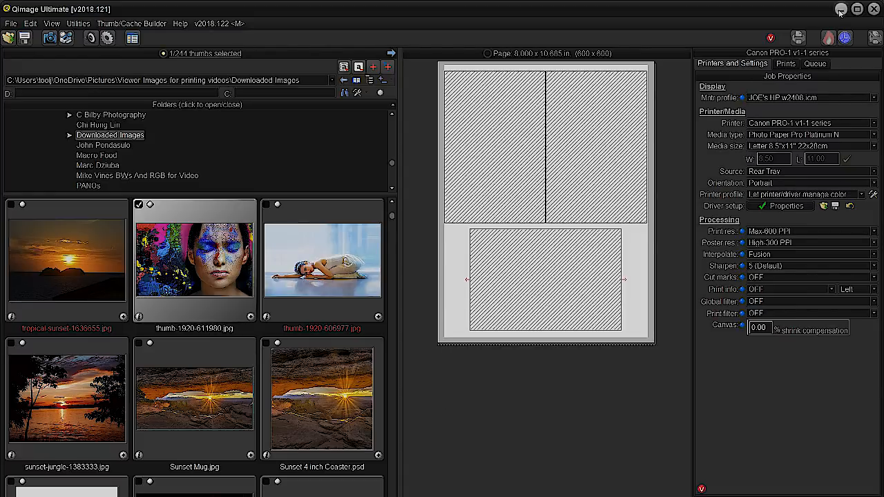
Step: Move from Qimage to Photoshop and set Camera Raw's output depth to 16 Bits/Channel
{"action": "left_click", "coordinate": [873, 8]}
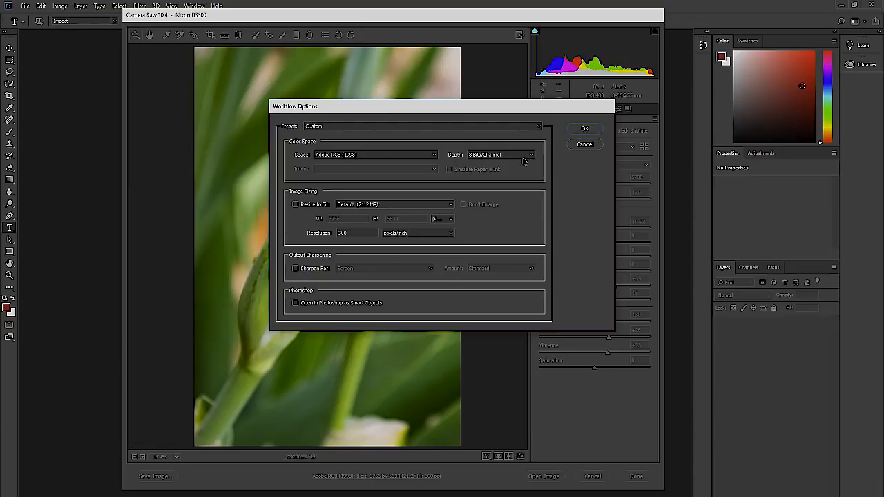
{"action": "left_click", "coordinate": [501, 154]}
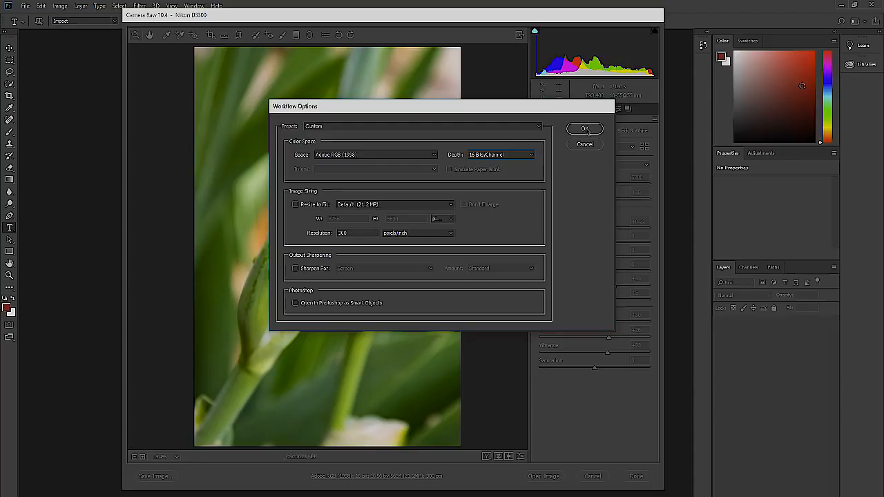
{"action": "left_click", "coordinate": [585, 129]}
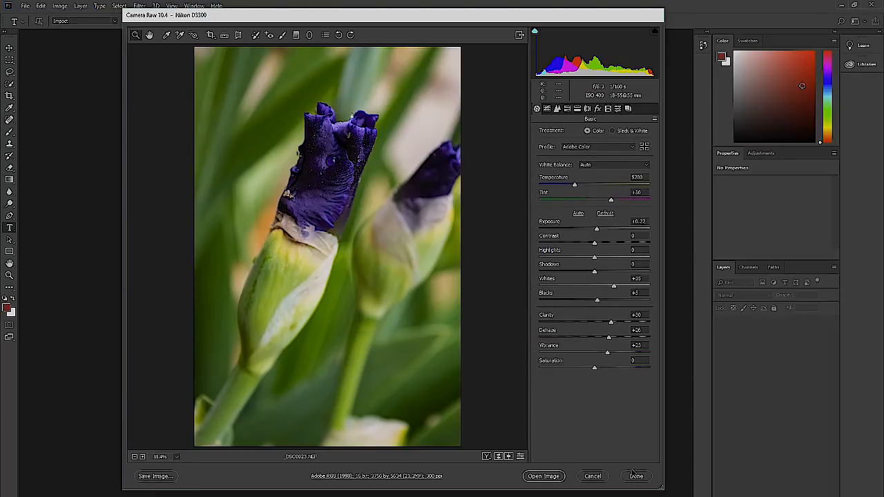
Step: Open the edited iris photo in Photoshop and start exporting it to Qimage Ultimate
{"action": "left_click", "coordinate": [634, 475]}
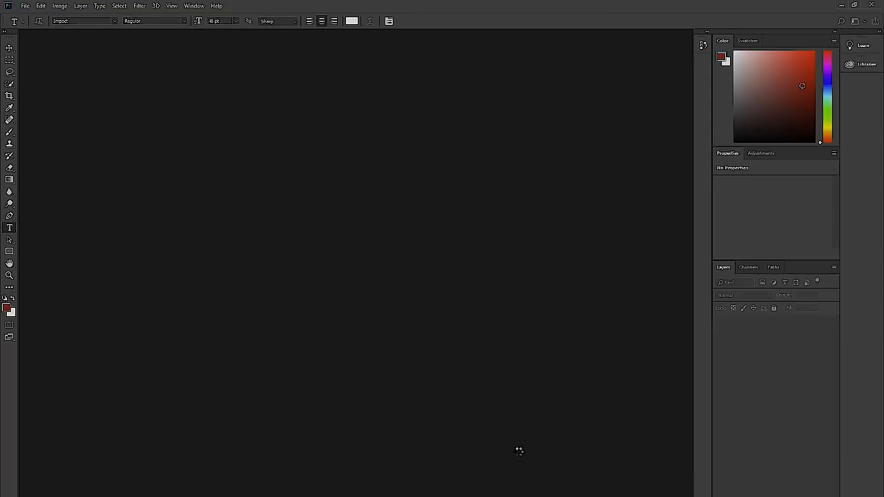
{"action": "mouse_move", "coordinate": [478, 251]}
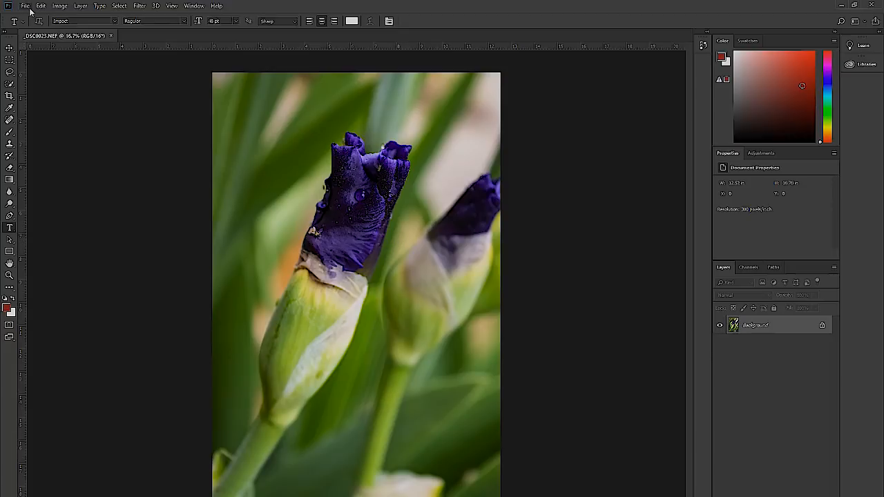
{"action": "left_click", "coordinate": [24, 6]}
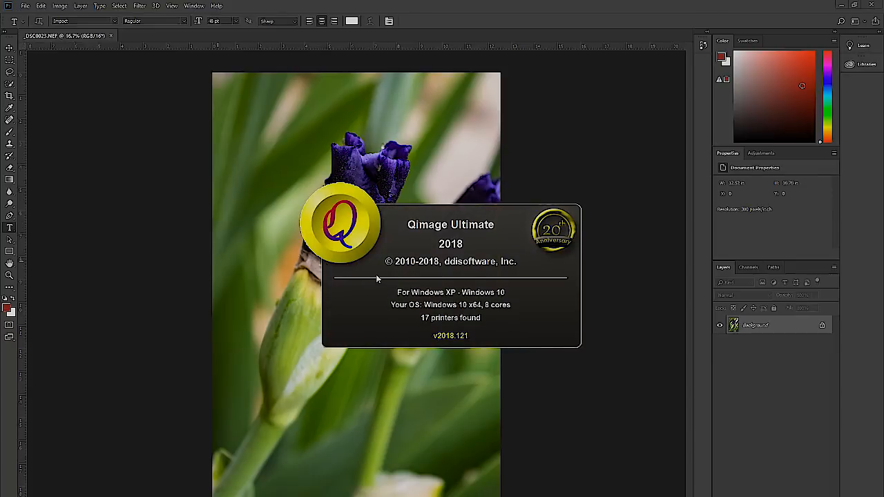
{"action": "mouse_move", "coordinate": [404, 278]}
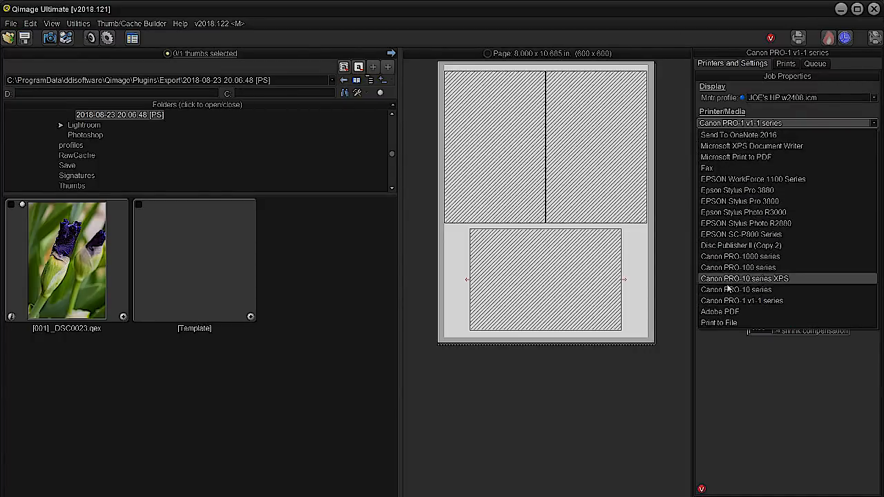
Step: Select the Canon PRO-1000 series printer with 17"x22" media, then show the Prints tab
{"action": "left_click", "coordinate": [741, 300]}
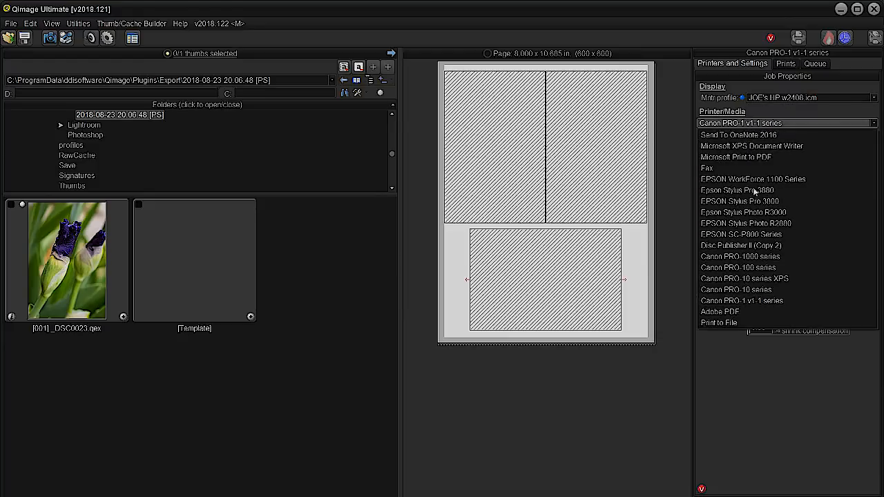
{"action": "left_click", "coordinate": [742, 256]}
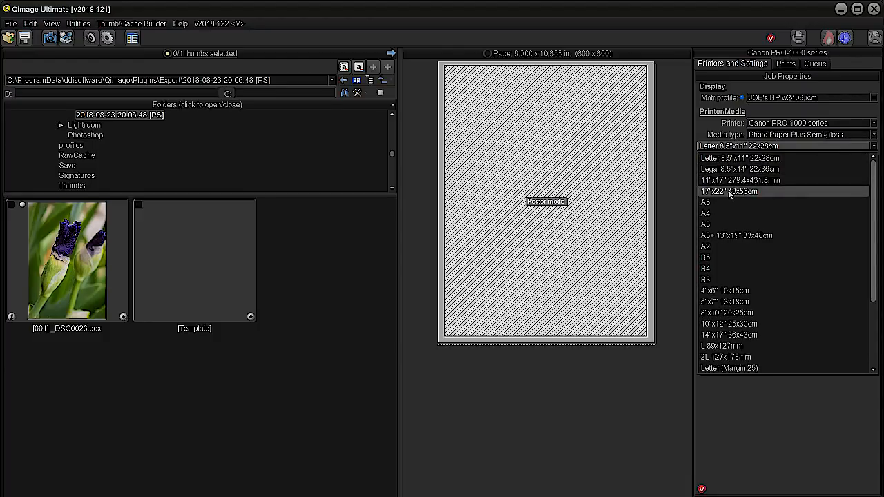
{"action": "left_click", "coordinate": [728, 191]}
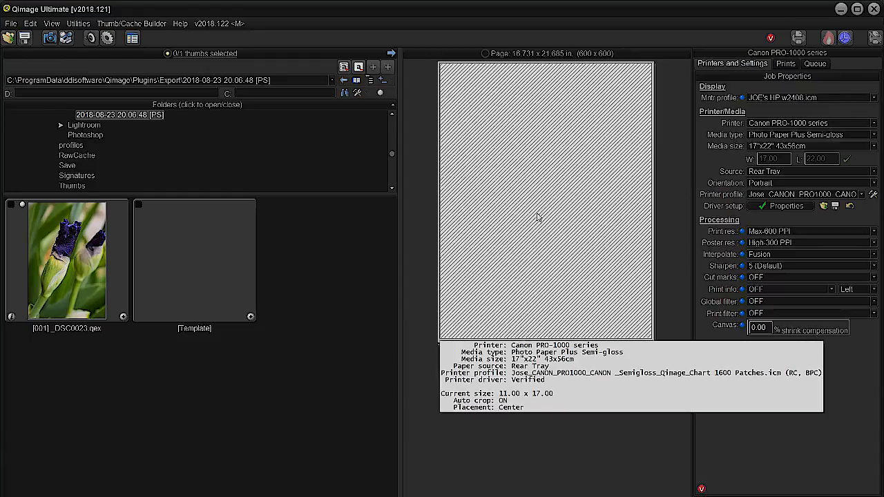
{"action": "mouse_move", "coordinate": [673, 129]}
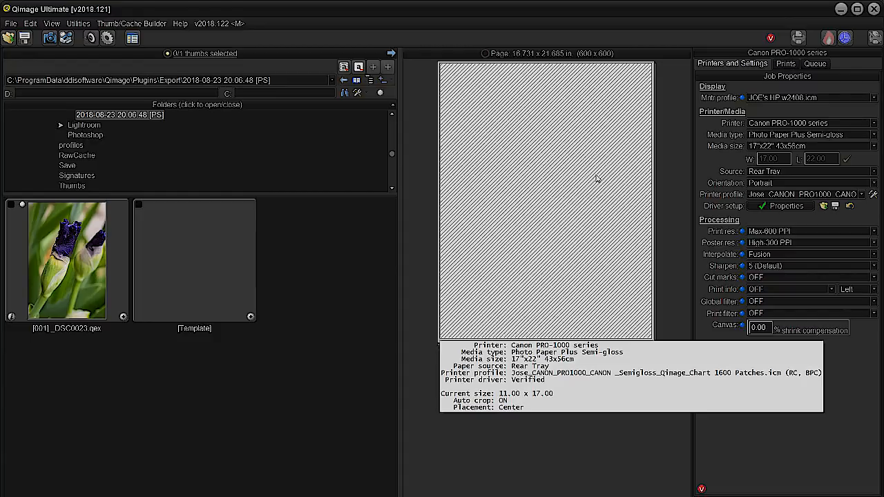
{"action": "left_click", "coordinate": [785, 63]}
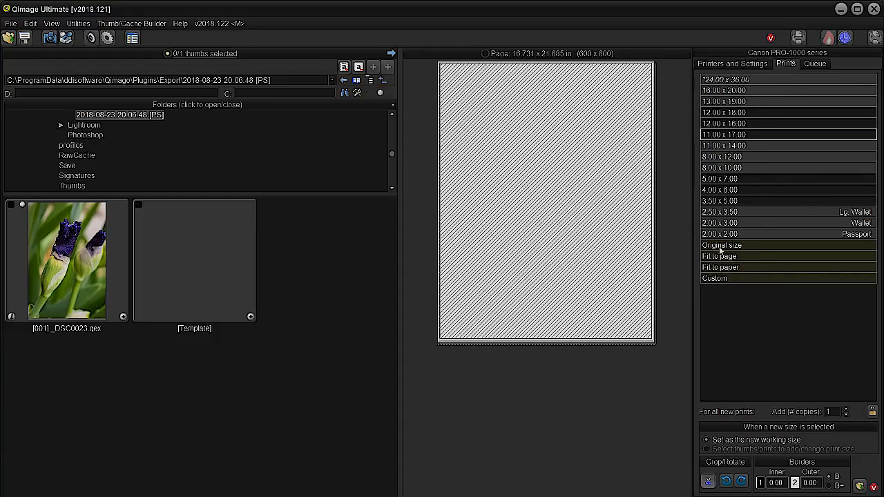
Step: Custom-size the iris print by one dimension, entering 15 inches as the short side
{"action": "left_click", "coordinate": [715, 278]}
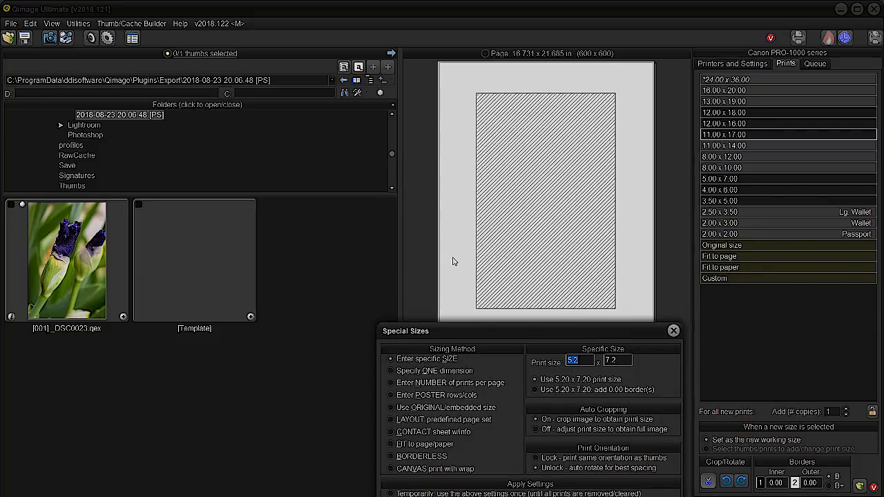
{"action": "mouse_move", "coordinate": [652, 266]}
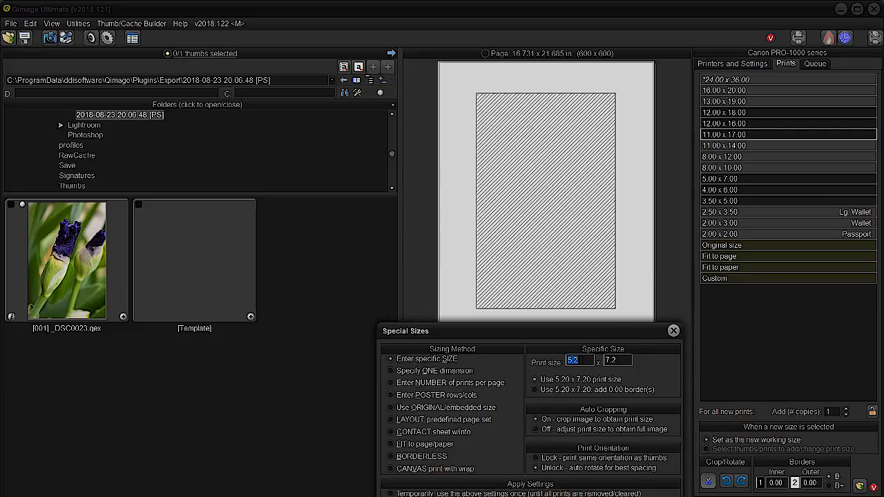
{"action": "left_click", "coordinate": [398, 371]}
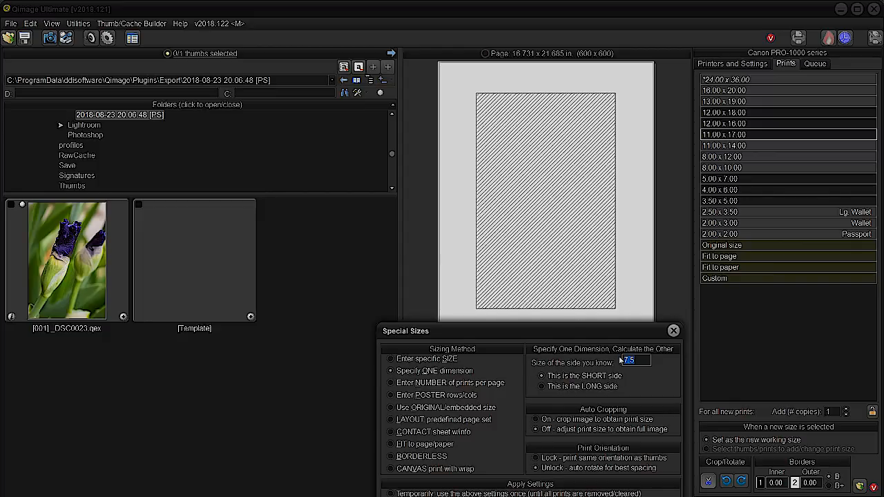
{"action": "type", "text": "15"}
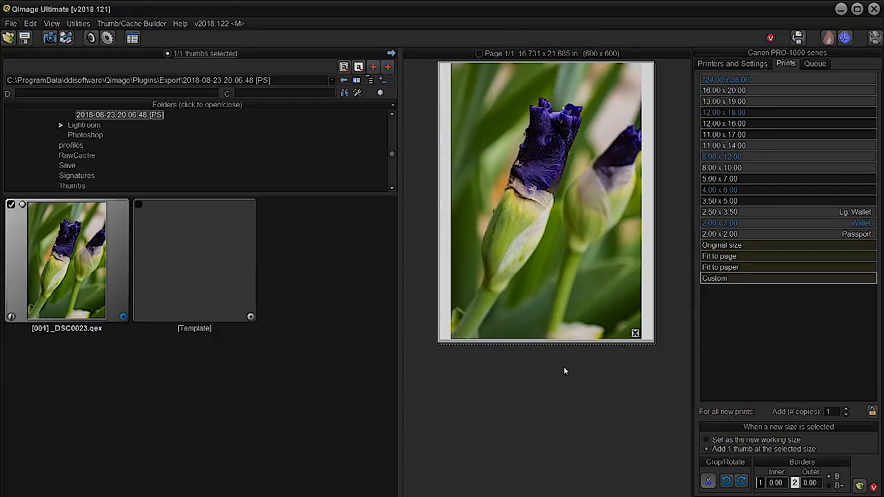
{"action": "mouse_move", "coordinate": [113, 278]}
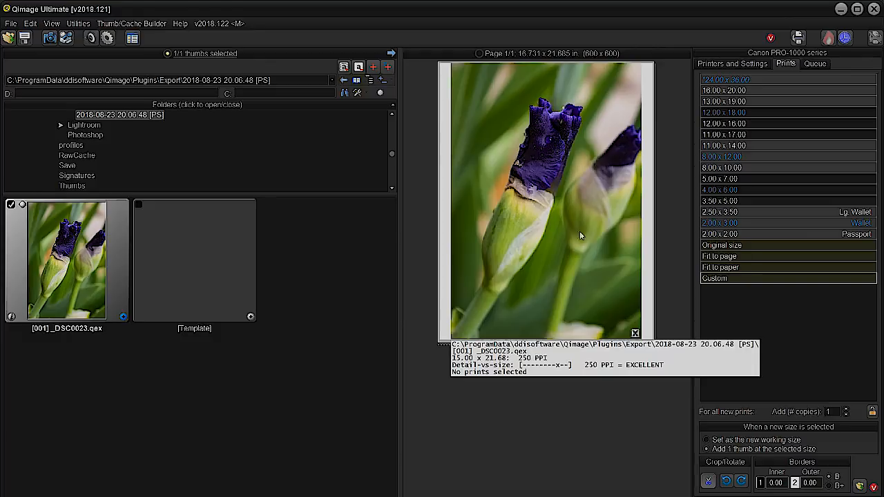
{"action": "mouse_move", "coordinate": [570, 238]}
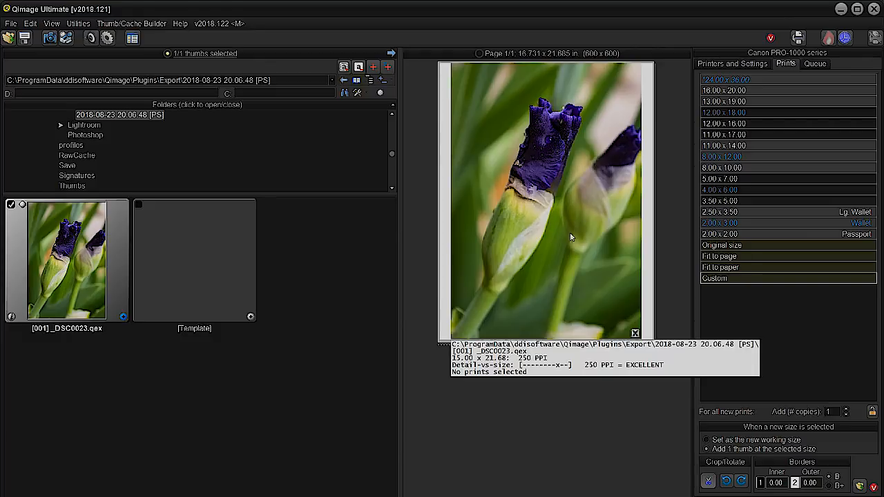
Step: Pick a smaller bordered print size for the iris photo and return to Printers and Settings
{"action": "left_click", "coordinate": [707, 481]}
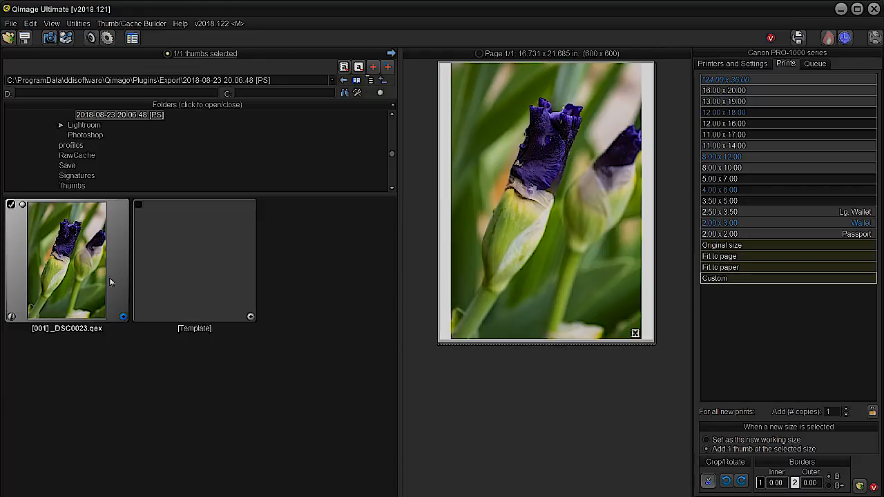
{"action": "mouse_move", "coordinate": [69, 255]}
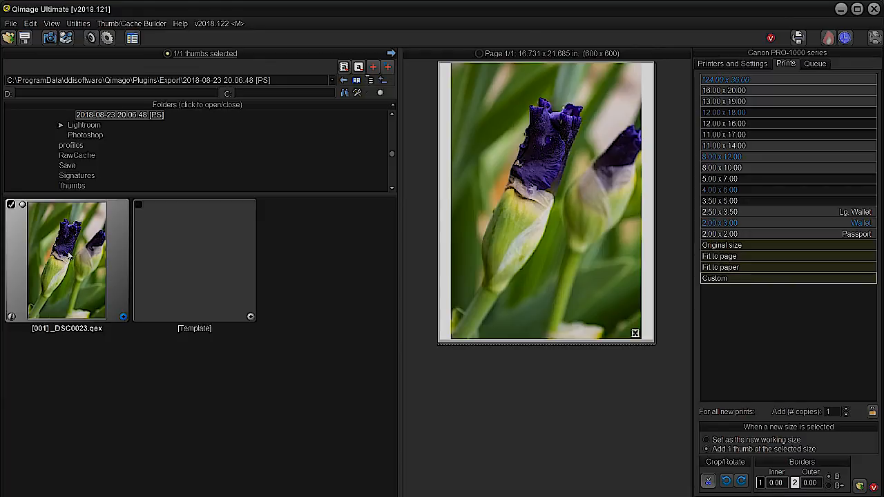
{"action": "mouse_move", "coordinate": [80, 246]}
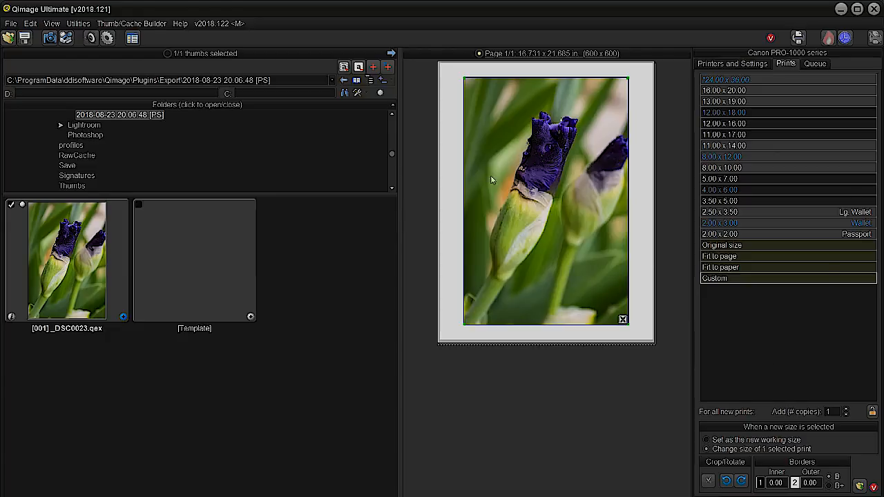
{"action": "mouse_move", "coordinate": [563, 194]}
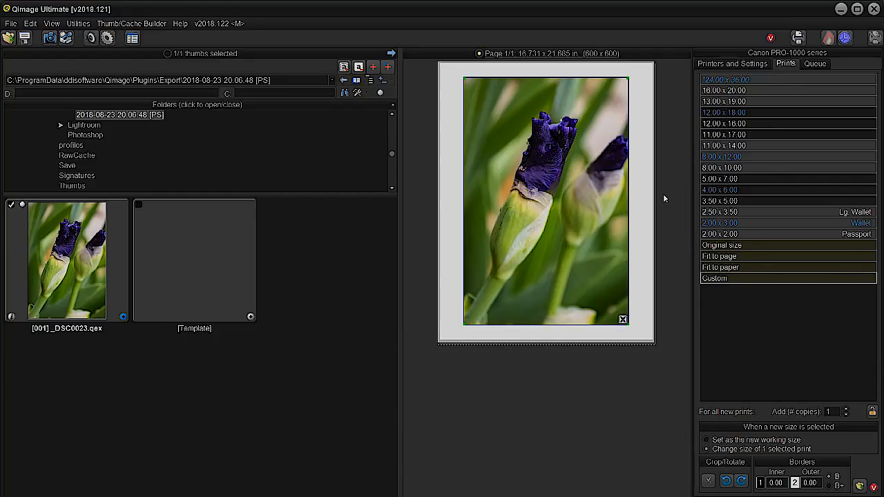
{"action": "left_click", "coordinate": [731, 63]}
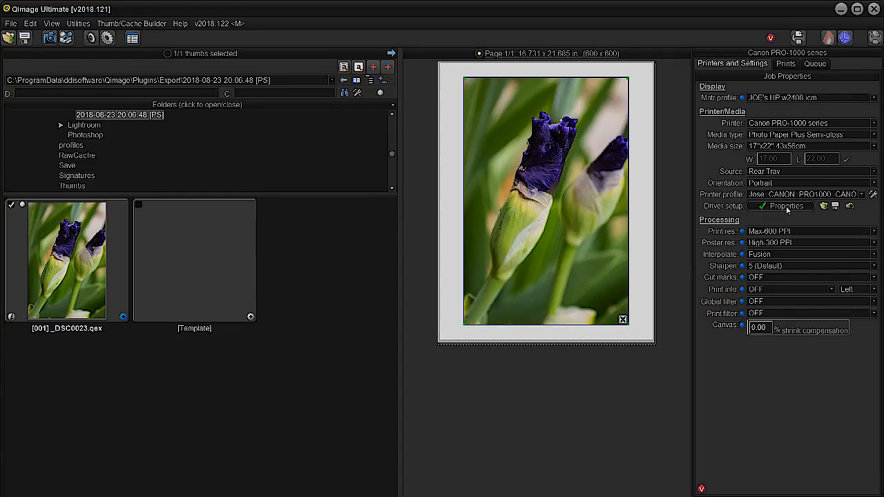
{"action": "left_click", "coordinate": [783, 206]}
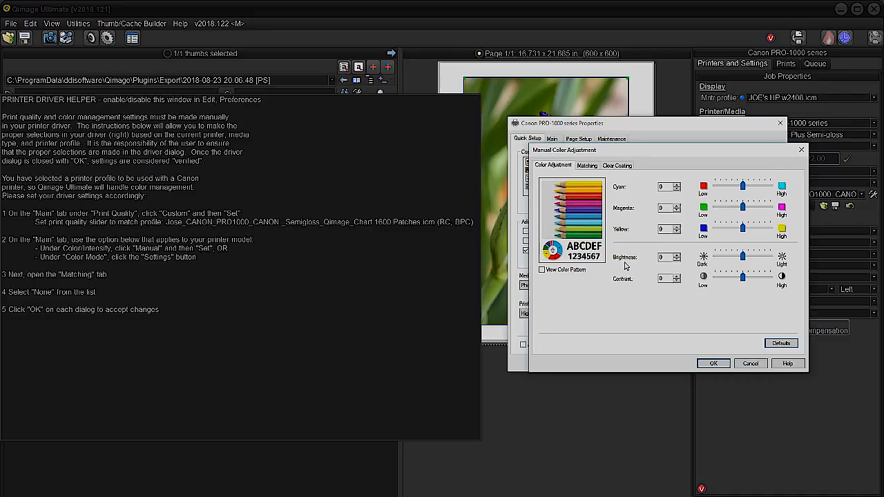
{"action": "mouse_move", "coordinate": [629, 220]}
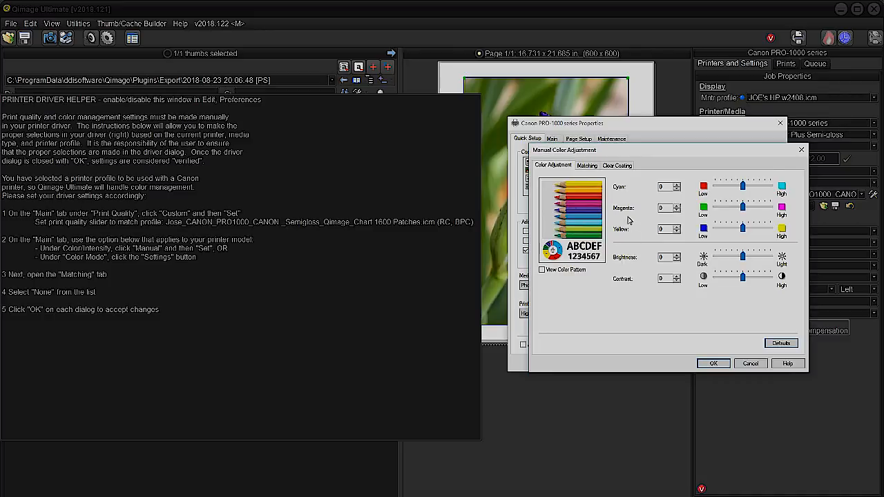
{"action": "mouse_move", "coordinate": [679, 182]}
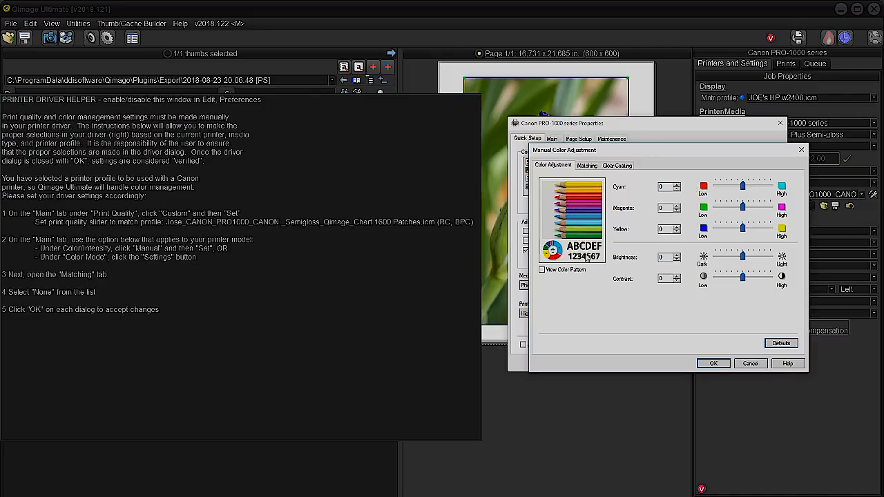
{"action": "left_click", "coordinate": [587, 165]}
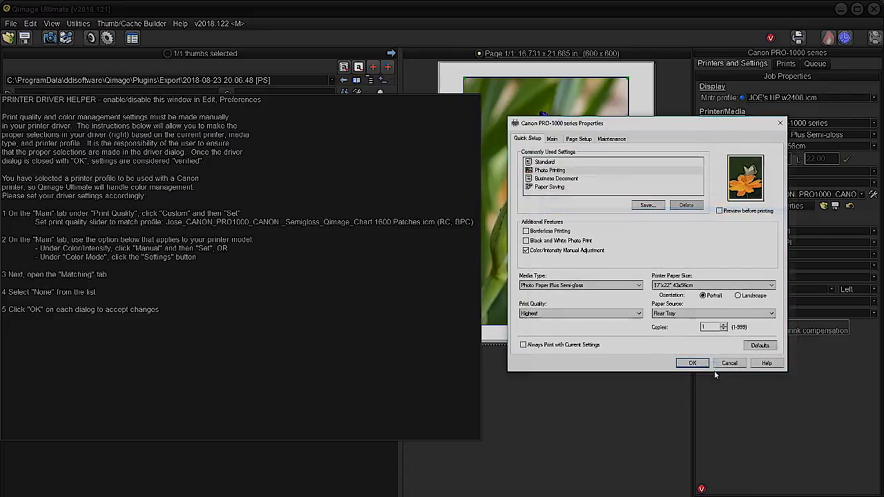
{"action": "left_click", "coordinate": [692, 363]}
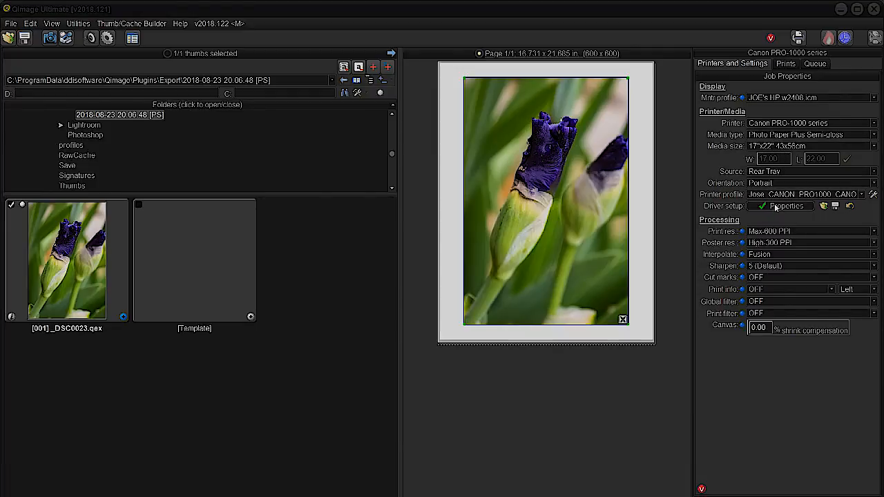
{"action": "left_click", "coordinate": [782, 205]}
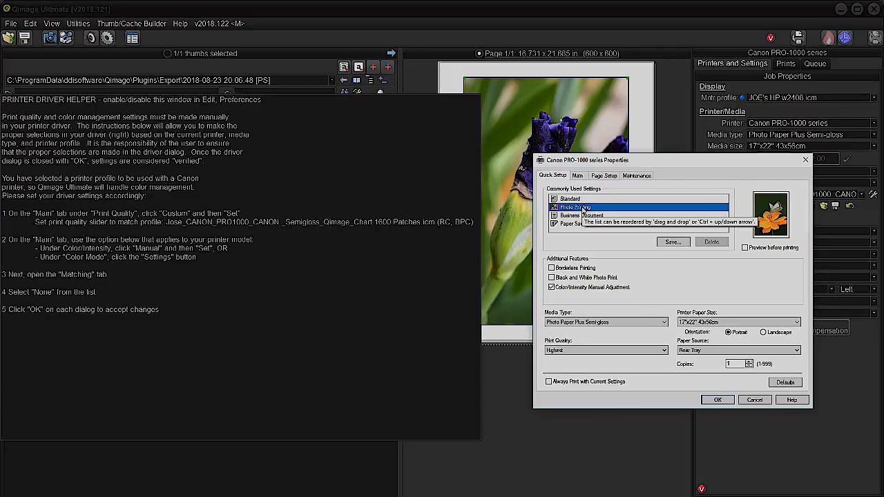
{"action": "left_click", "coordinate": [716, 400]}
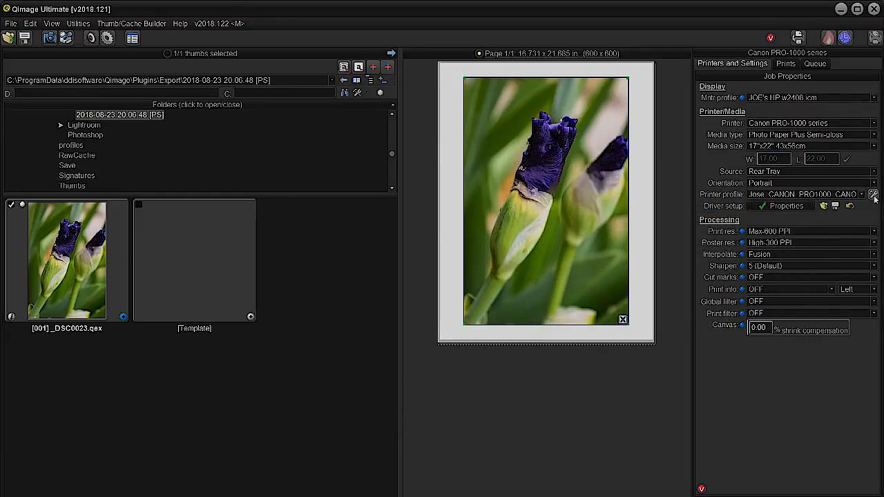
{"action": "left_click", "coordinate": [873, 194]}
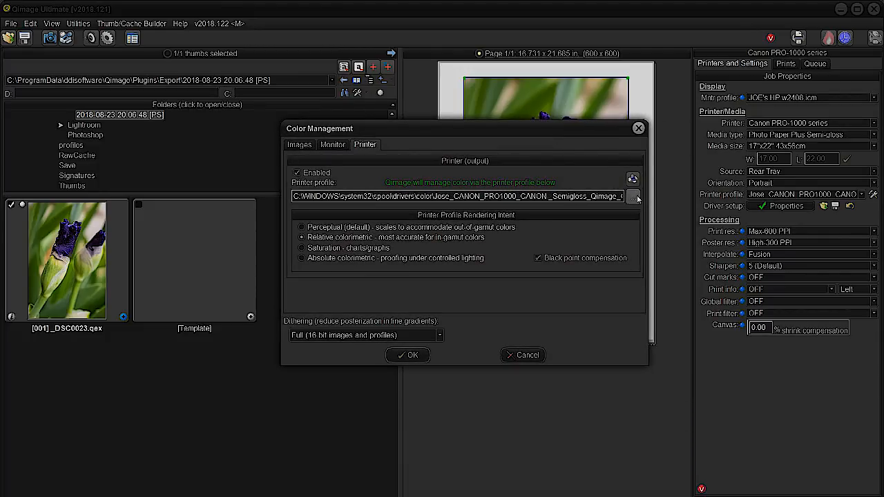
Step: Load the PRO-1000/500 Photo Paper Plus Semi-gloss ICC with relative colorimetric and black point compensation
{"action": "left_click", "coordinate": [632, 196]}
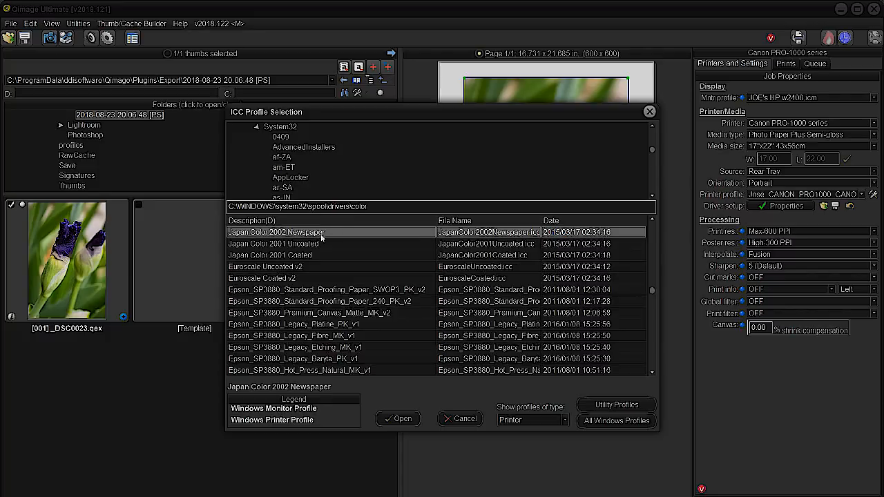
{"action": "scroll", "scroll_direction": "down", "scroll_amount": 3}
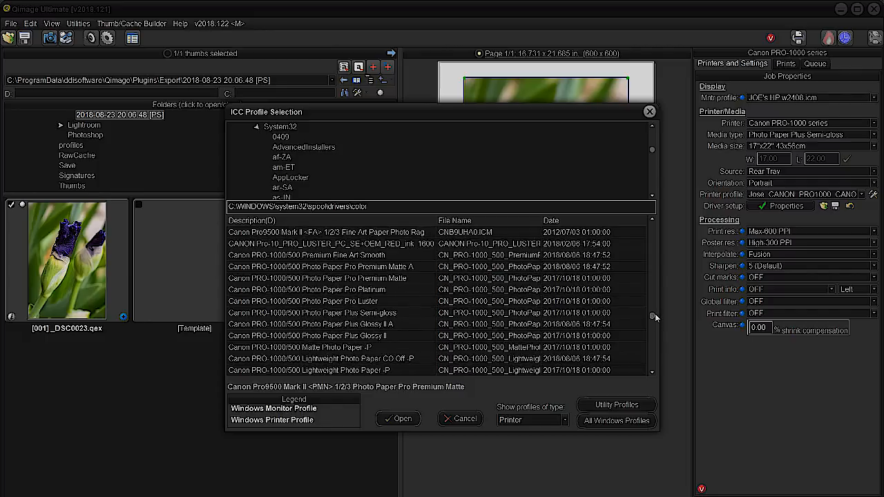
{"action": "left_click", "coordinate": [312, 312]}
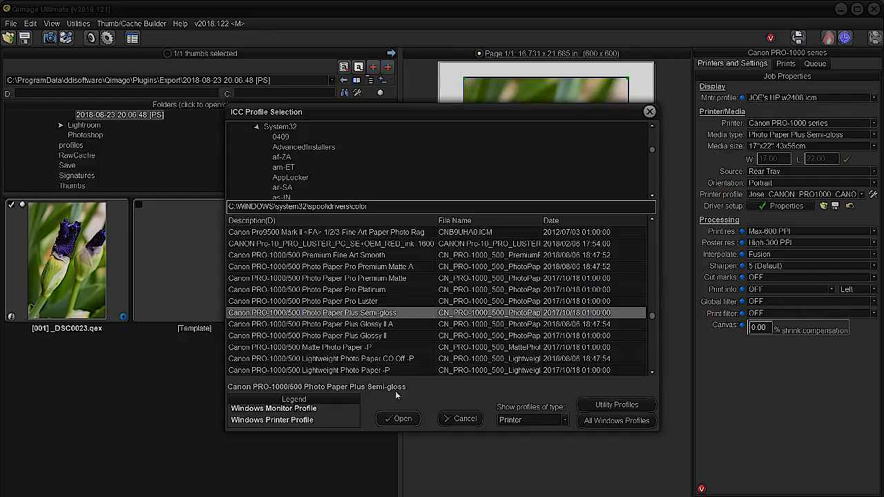
{"action": "left_click", "coordinate": [397, 418]}
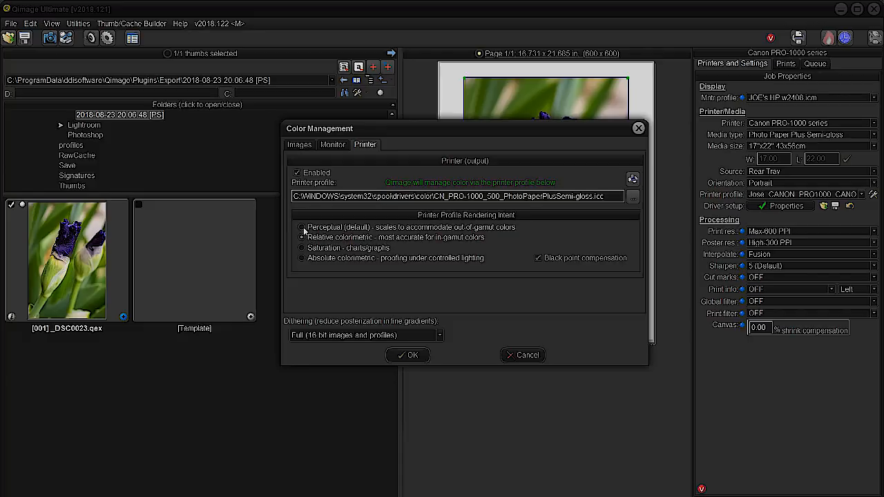
{"action": "left_click", "coordinate": [301, 237]}
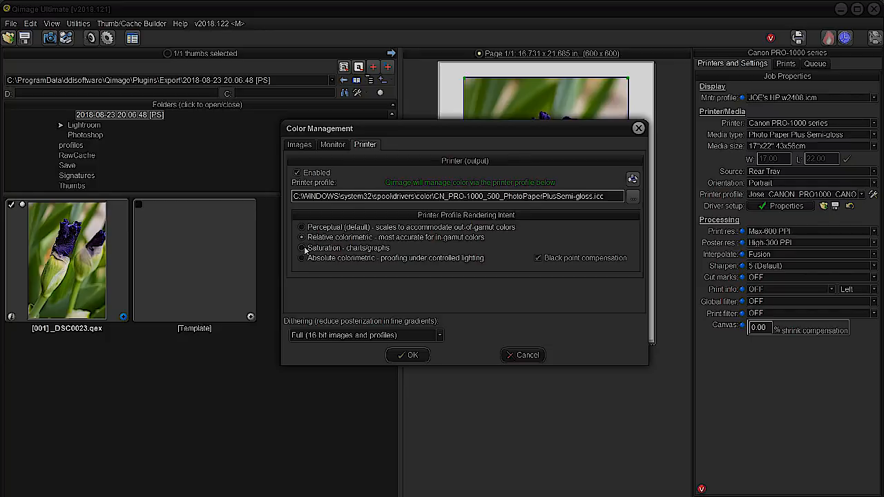
{"action": "left_click", "coordinate": [302, 227]}
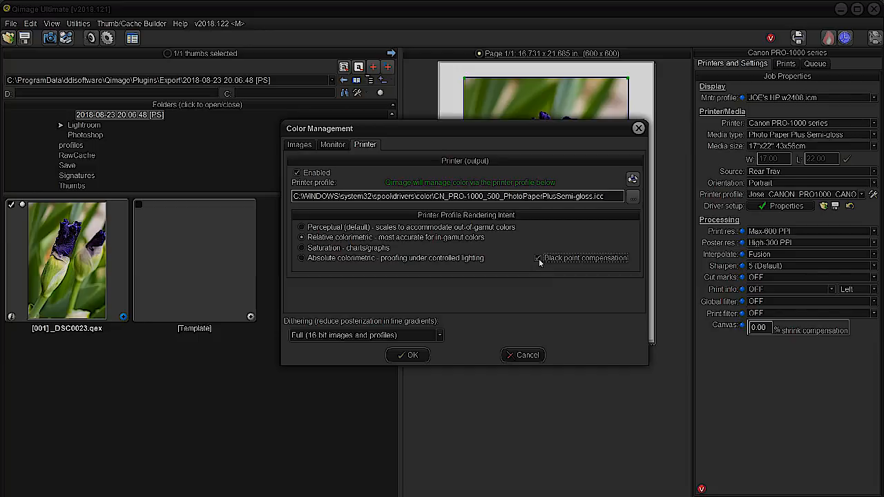
{"action": "left_click", "coordinate": [538, 258]}
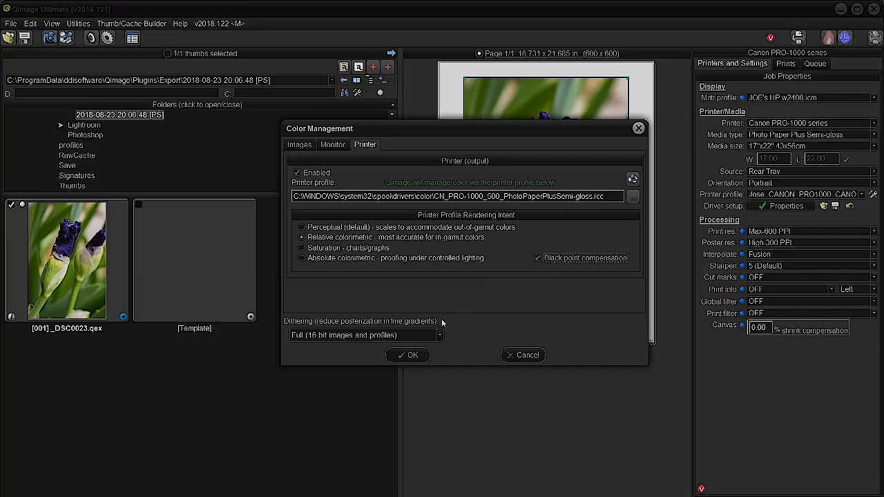
{"action": "left_click", "coordinate": [407, 355]}
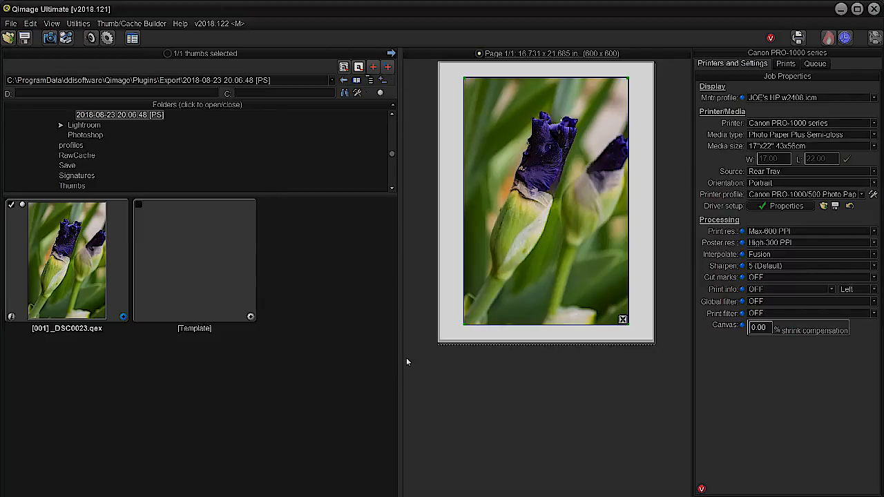
{"action": "mouse_move", "coordinate": [676, 169]}
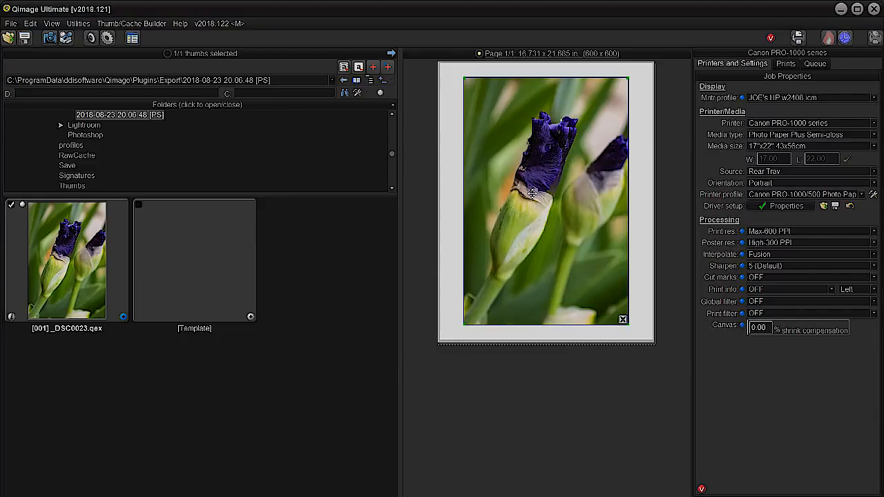
Step: Choose EPSON SC-P800 Series from the Printer dropdown
{"action": "left_click", "coordinate": [75, 165]}
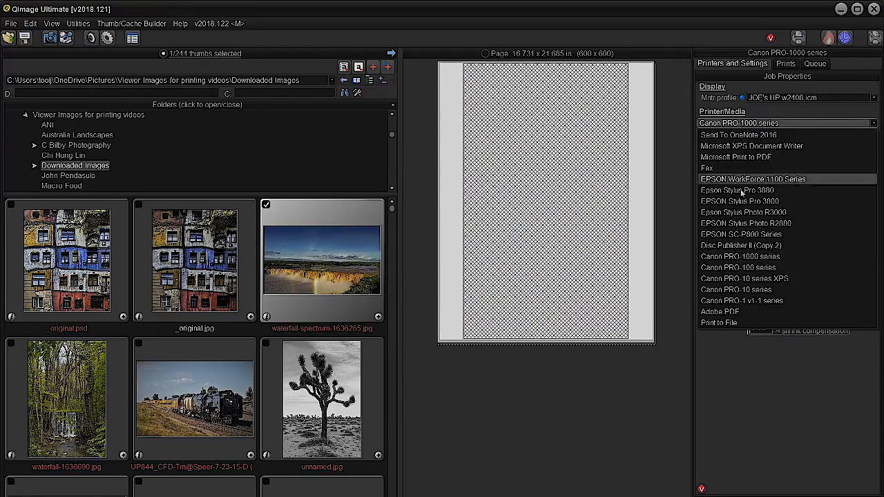
{"action": "mouse_move", "coordinate": [741, 234]}
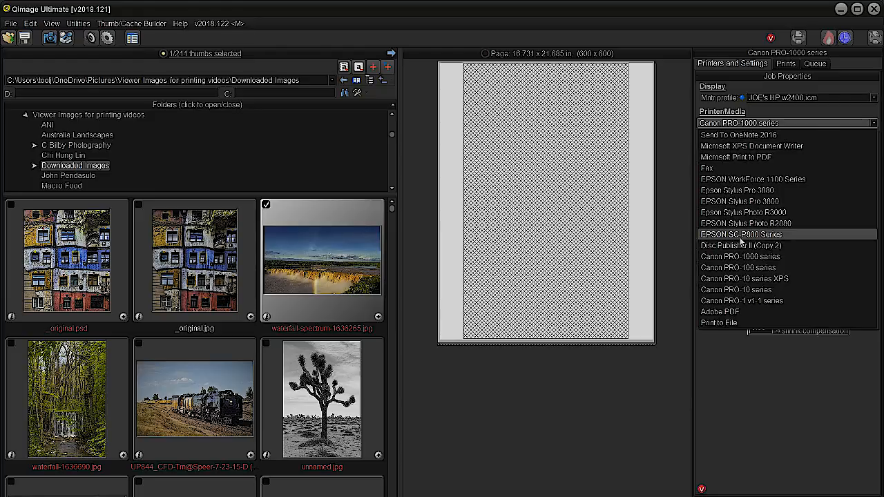
{"action": "left_click", "coordinate": [738, 234]}
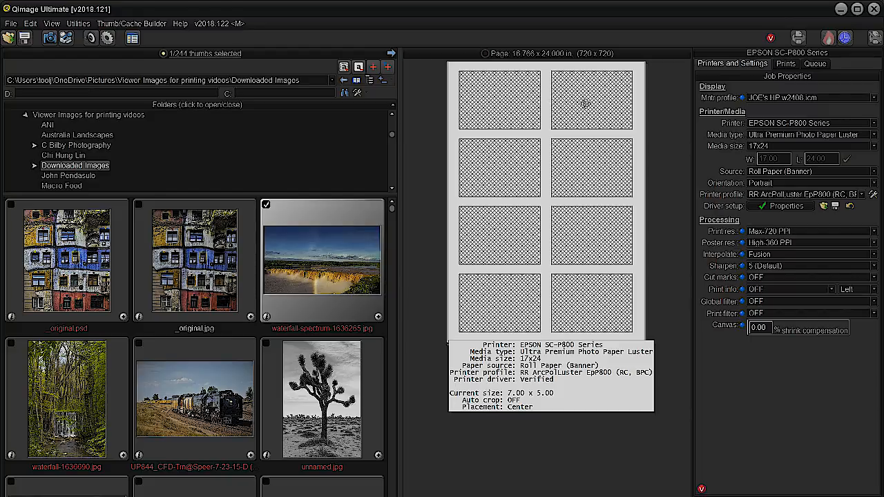
{"action": "mouse_move", "coordinate": [580, 307]}
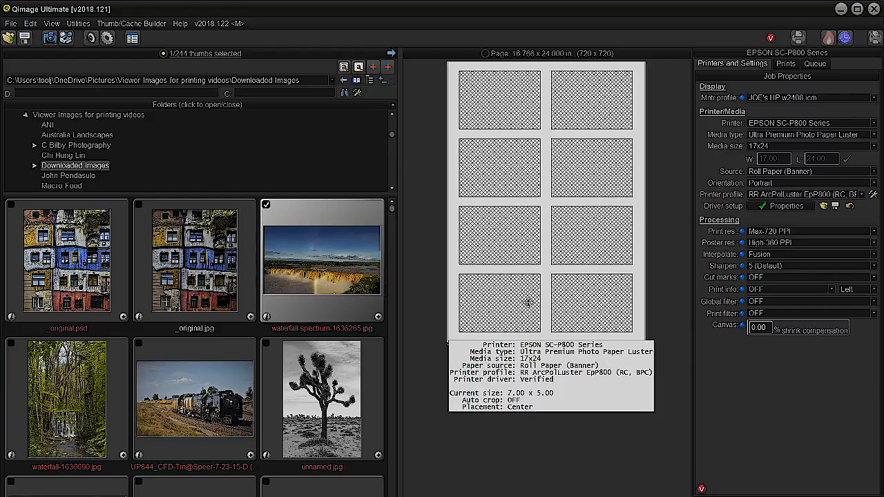
{"action": "mouse_move", "coordinate": [511, 134]}
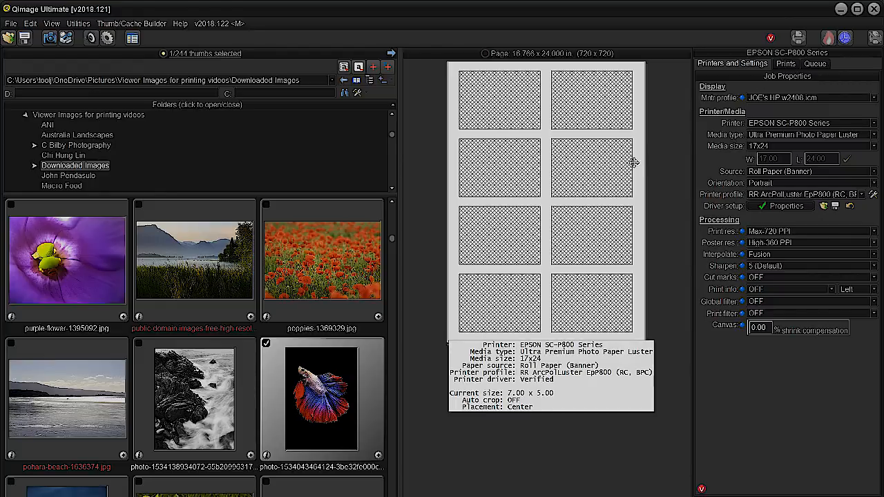
Step: Resize the betta fish print to a custom 15-inch short side, then show printer settings
{"action": "left_click", "coordinate": [785, 63]}
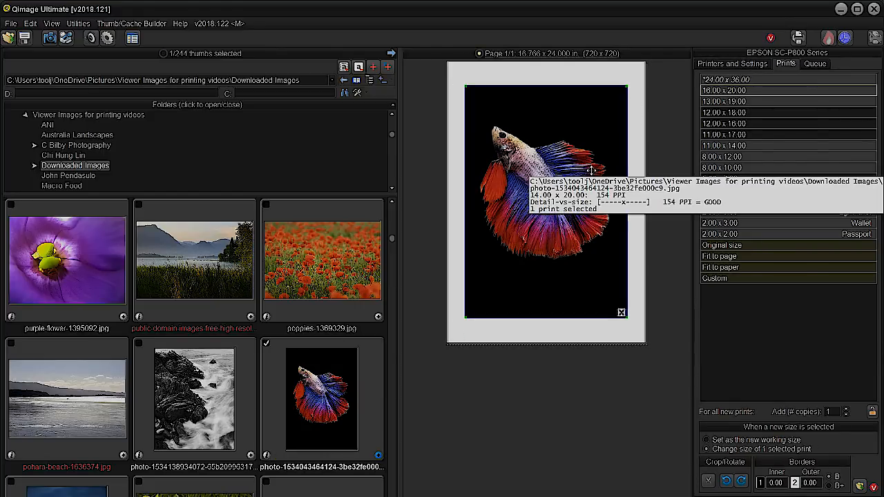
{"action": "mouse_move", "coordinate": [516, 322]}
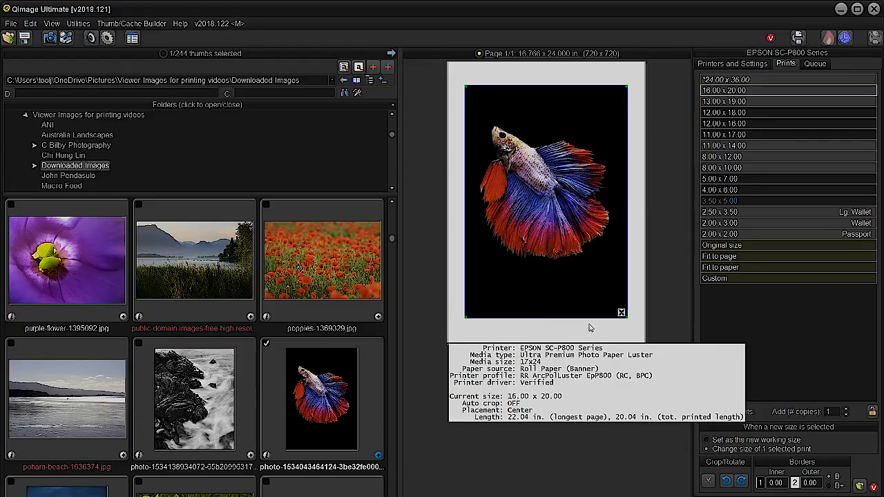
{"action": "mouse_move", "coordinate": [472, 328]}
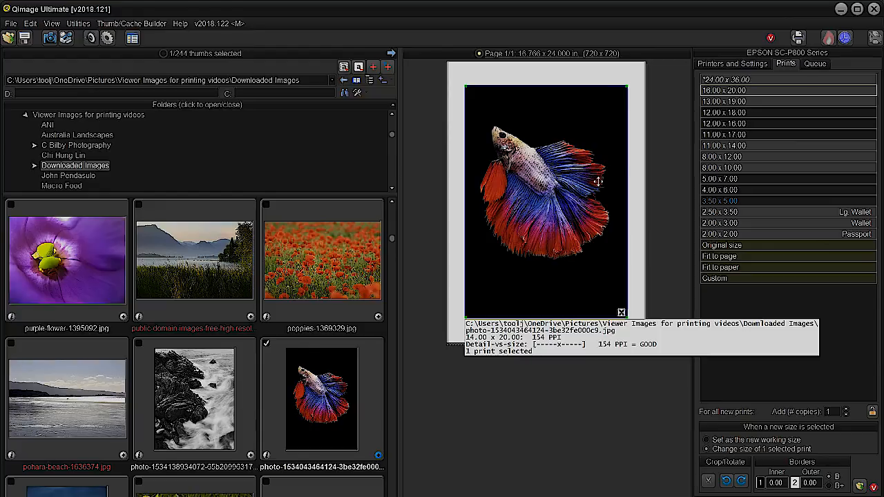
{"action": "left_click", "coordinate": [720, 267]}
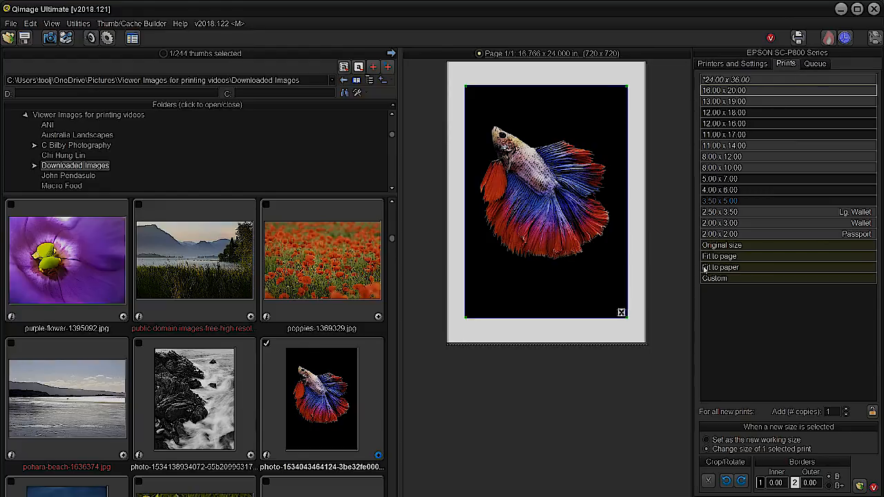
{"action": "left_click", "coordinate": [714, 278]}
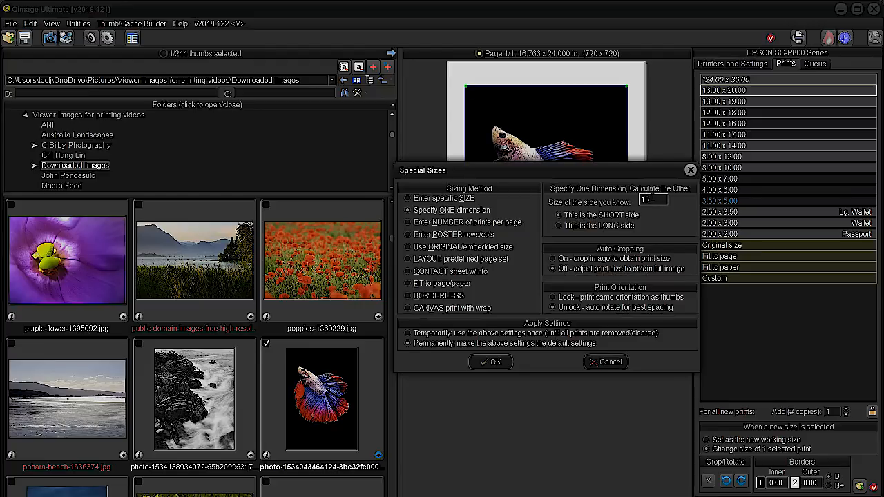
{"action": "type", "text": "15"}
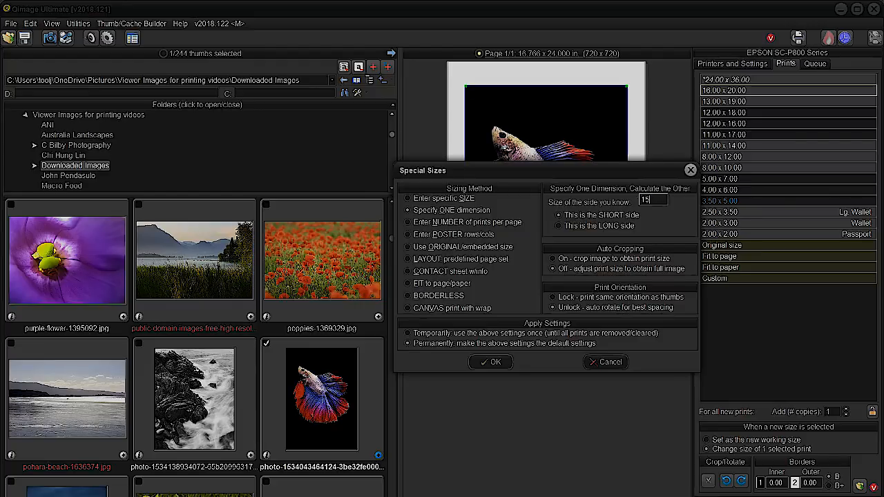
{"action": "left_click", "coordinate": [490, 362]}
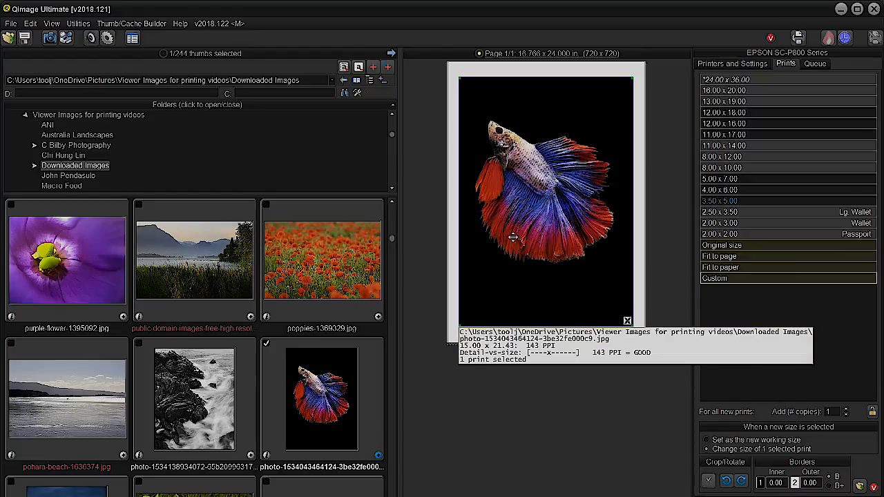
{"action": "mouse_move", "coordinate": [556, 206]}
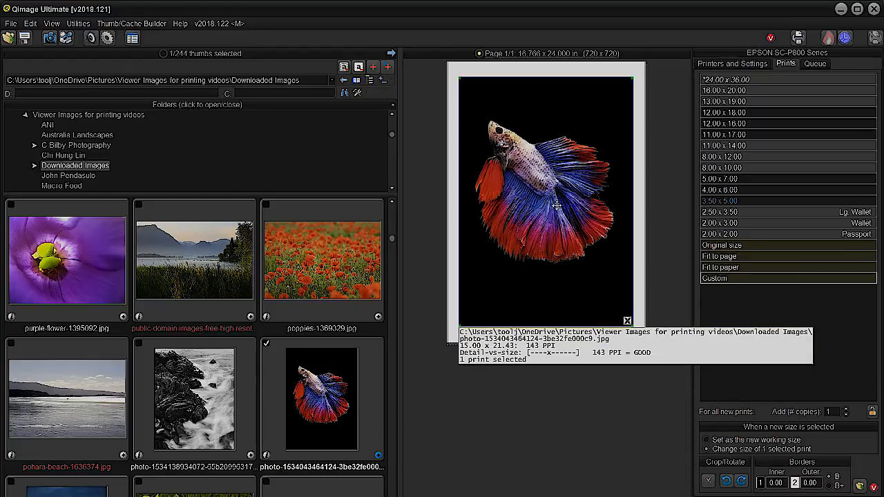
{"action": "left_click", "coordinate": [732, 63]}
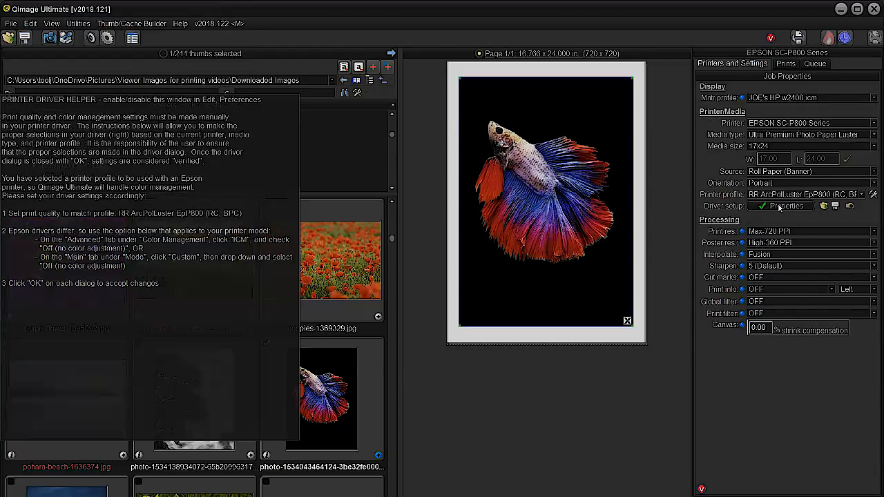
Step: Set the Epson SC-P800 driver colour mode to Off (No Color Adjustment)
{"action": "left_click", "coordinate": [780, 206]}
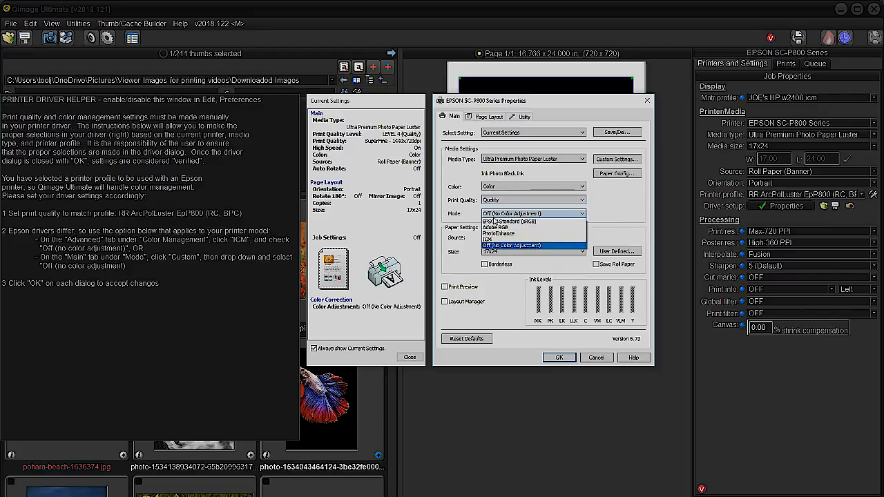
{"action": "left_click", "coordinate": [510, 221]}
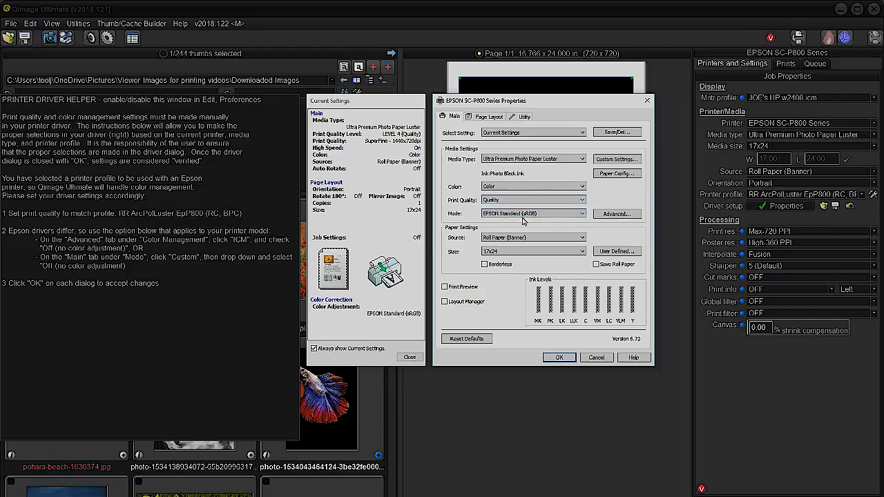
{"action": "left_click", "coordinate": [581, 213]}
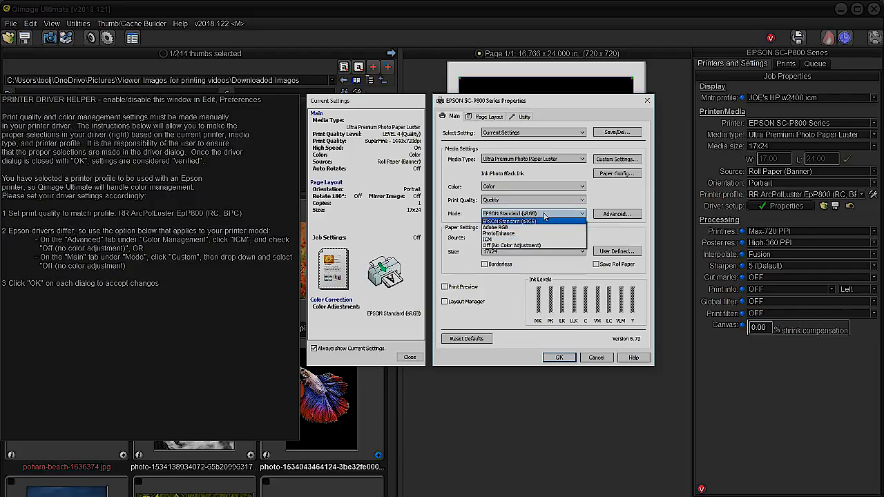
{"action": "mouse_move", "coordinate": [511, 245]}
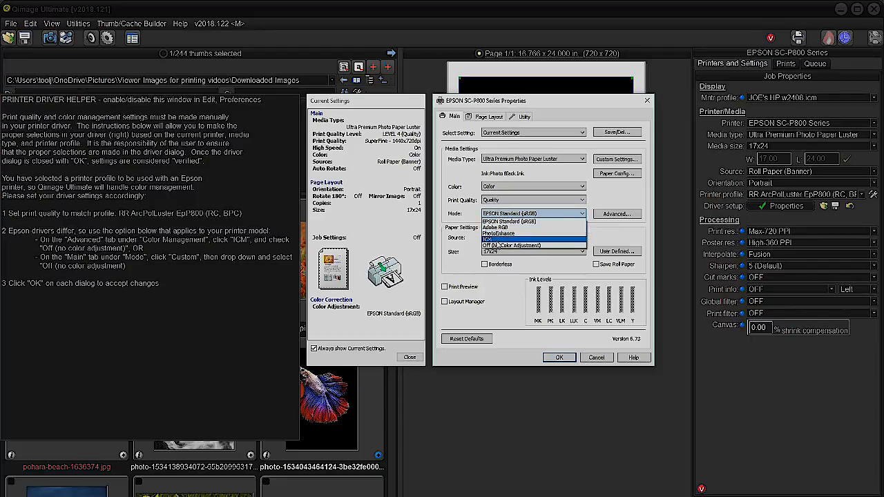
{"action": "left_click", "coordinate": [511, 245]}
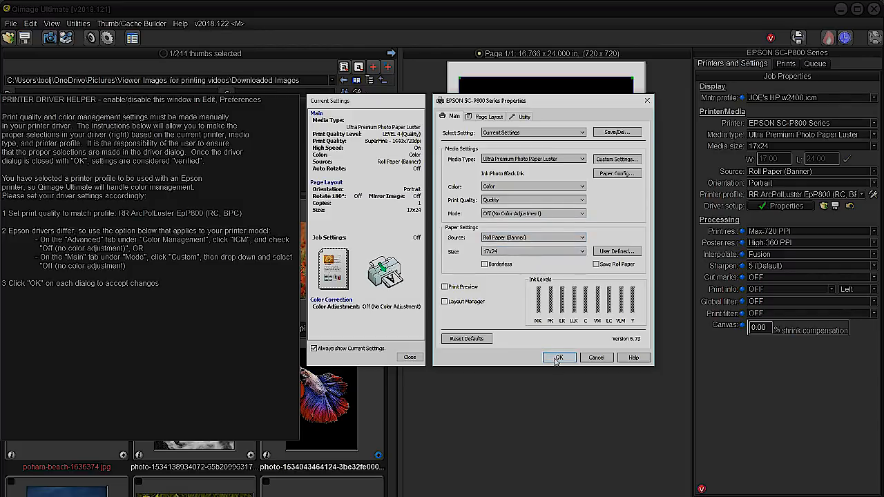
{"action": "left_click", "coordinate": [559, 357]}
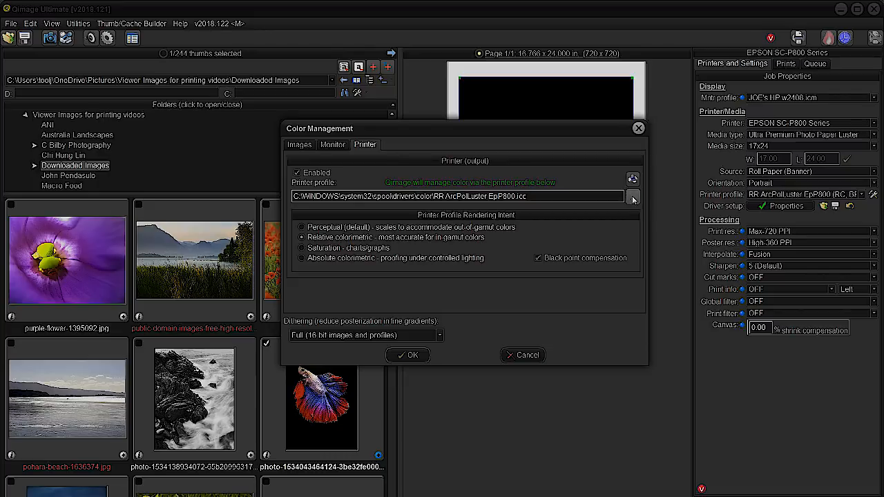
Step: Choose the SC-P800 Series Ultra Premium Photo Paper Luster ICC as the printer profile
{"action": "left_click", "coordinate": [632, 196]}
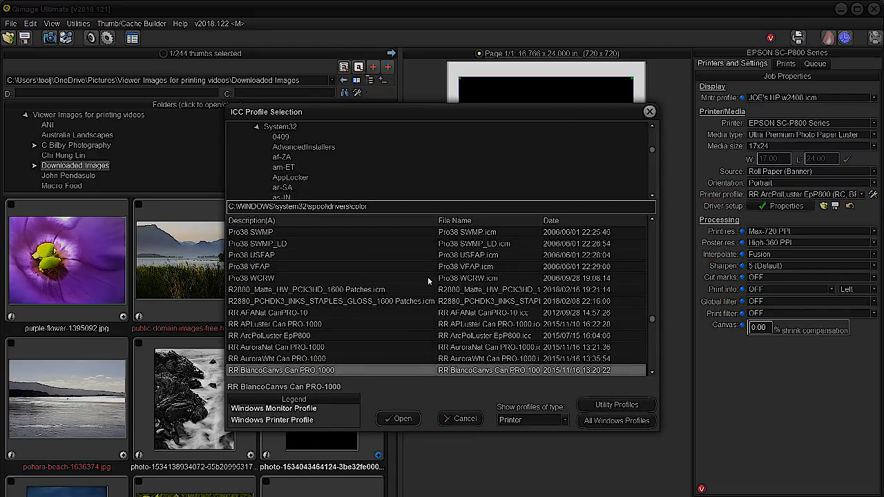
{"action": "scroll", "scroll_direction": "down", "scroll_amount": 3}
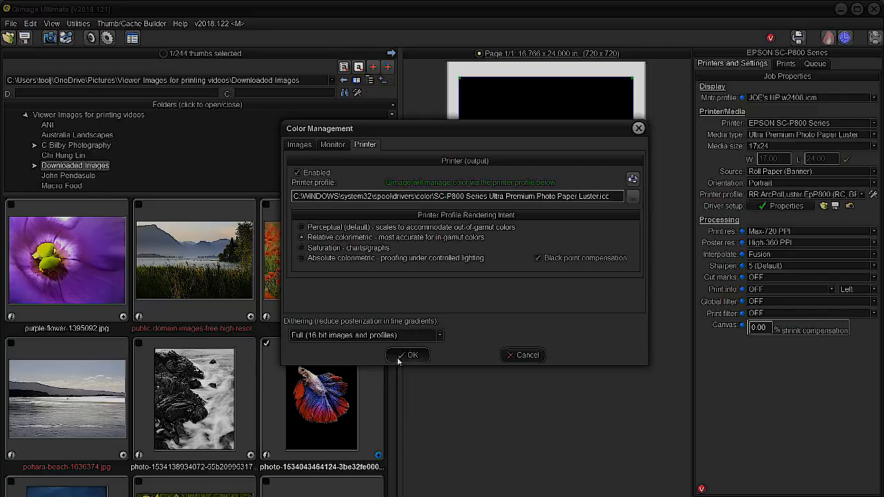
{"action": "left_click", "coordinate": [411, 355]}
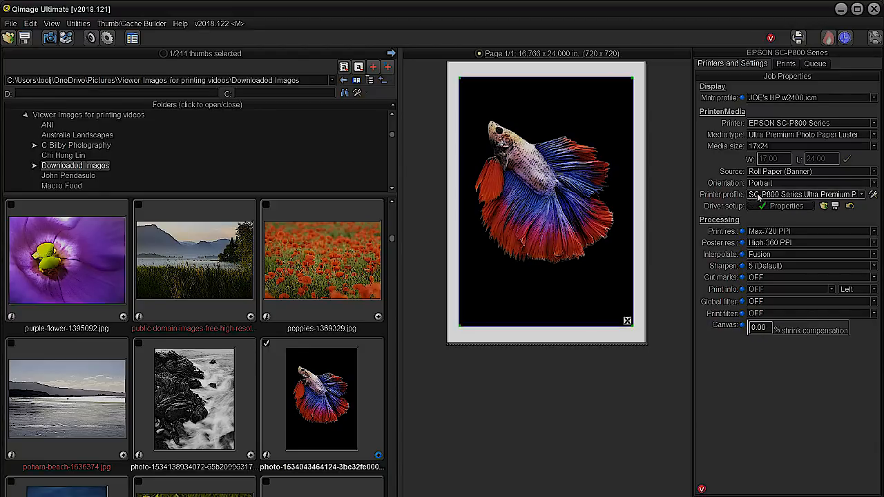
{"action": "mouse_move", "coordinate": [804, 194]}
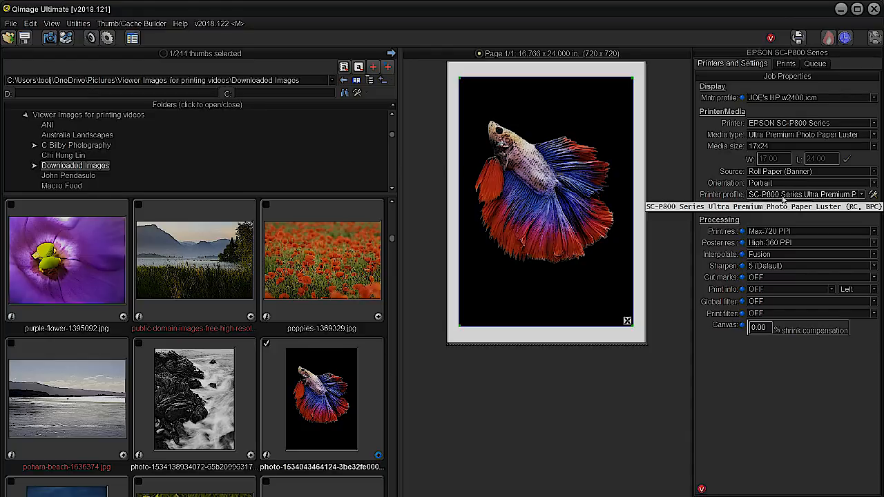
{"action": "left_click", "coordinate": [801, 194]}
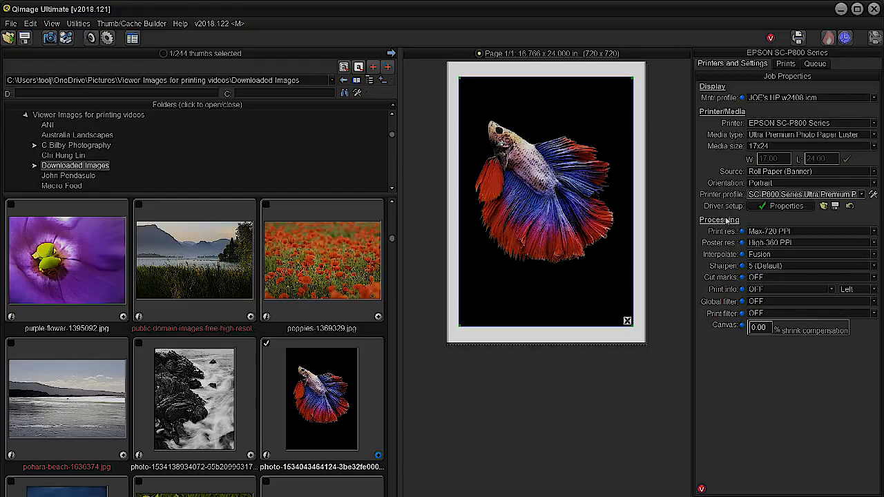
{"action": "mouse_move", "coordinate": [673, 232]}
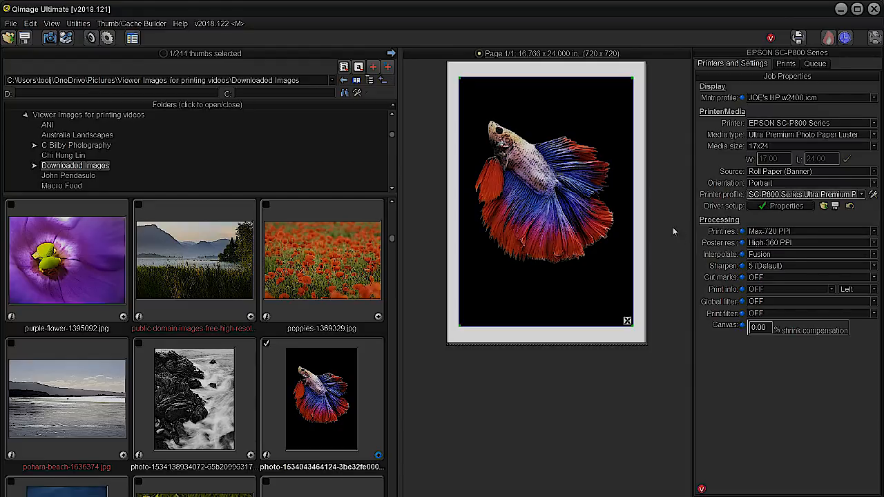
{"action": "mouse_move", "coordinate": [667, 244]}
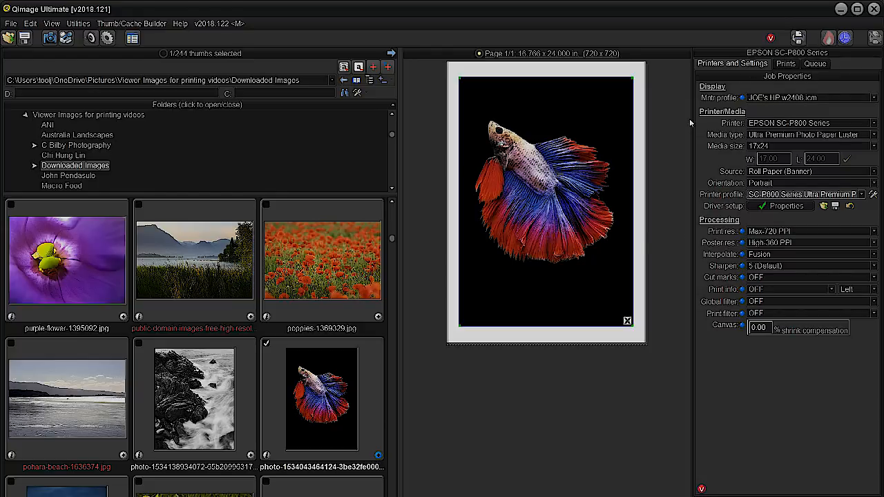
{"action": "mouse_move", "coordinate": [674, 146]}
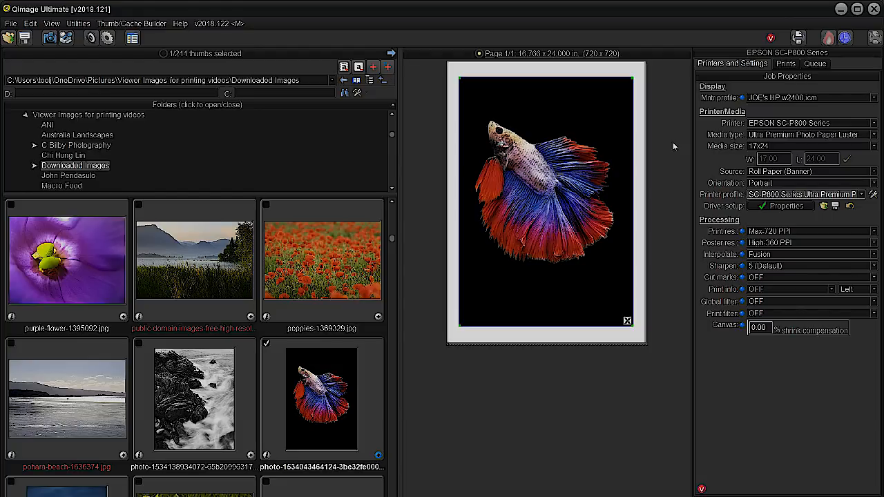